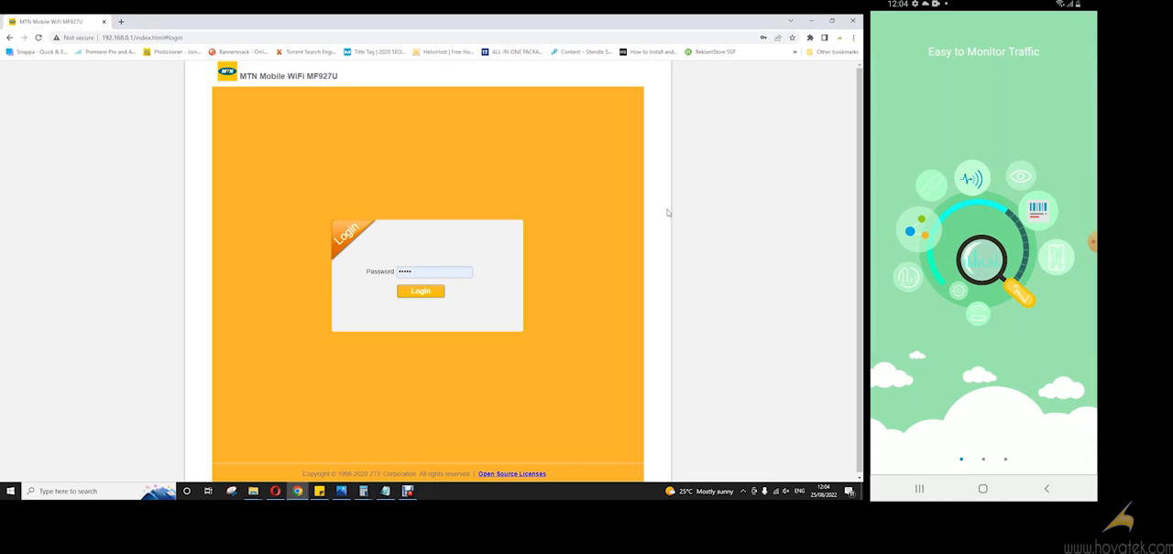
Step: Log in to the MF927U web admin and view the full Device SMS inbox (100/100)
left_click(421, 292)
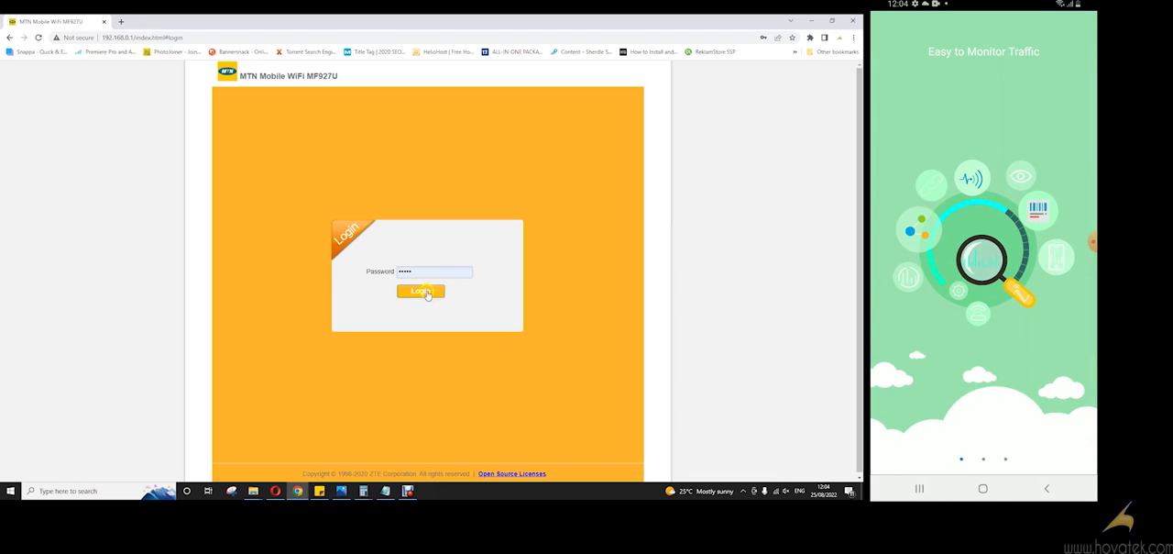
left_click(419, 292)
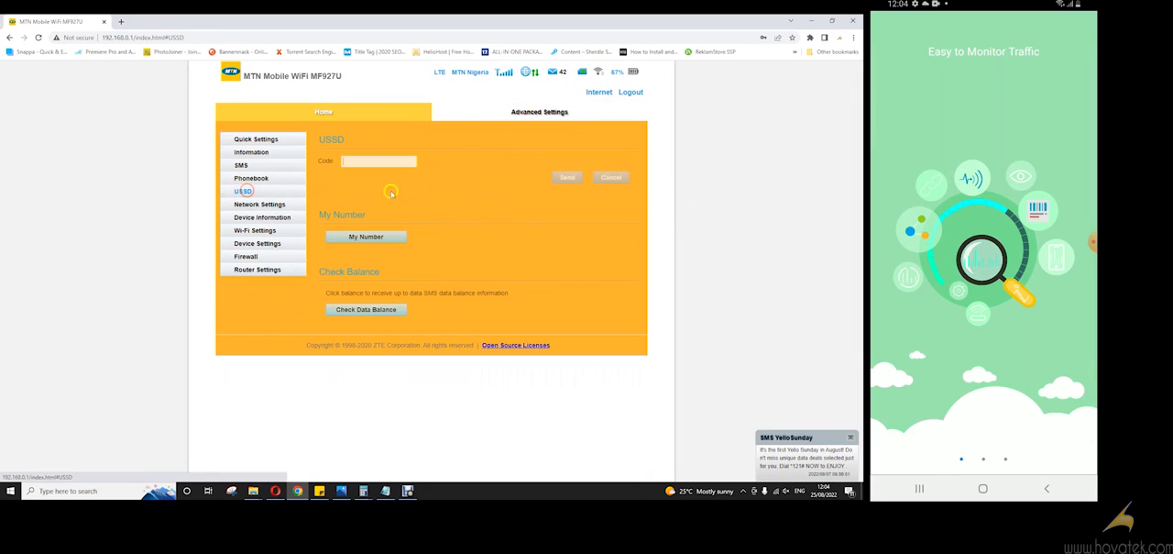
left_click(241, 165)
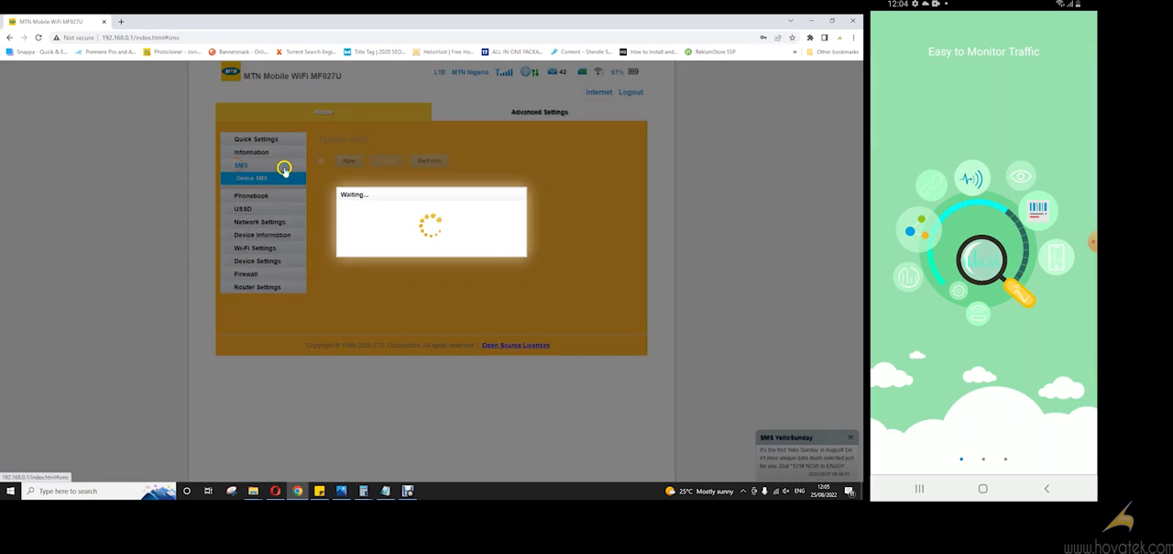
left_click(247, 178)
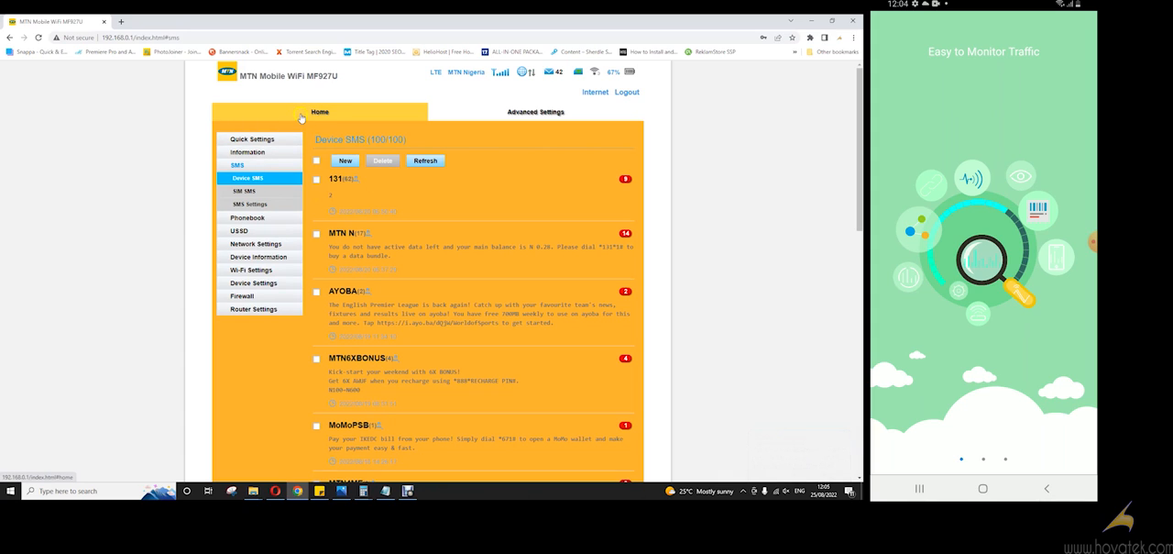
Step: Sign in to the router from ZTE Link, reaching the MTN Nigeria dashboard showing 64.29 GB used
left_click(319, 112)
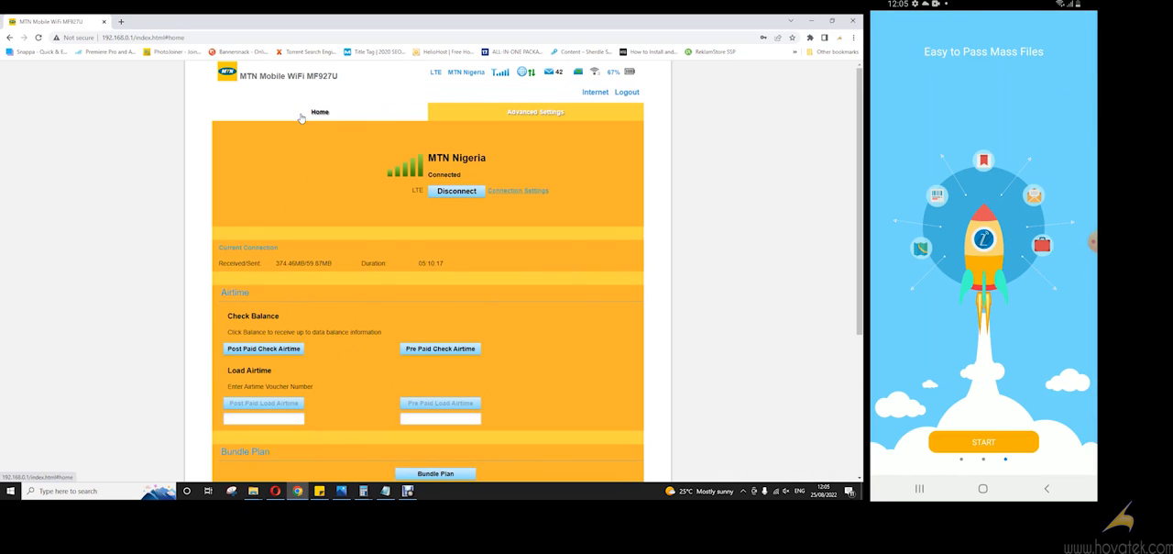
left_click(983, 441)
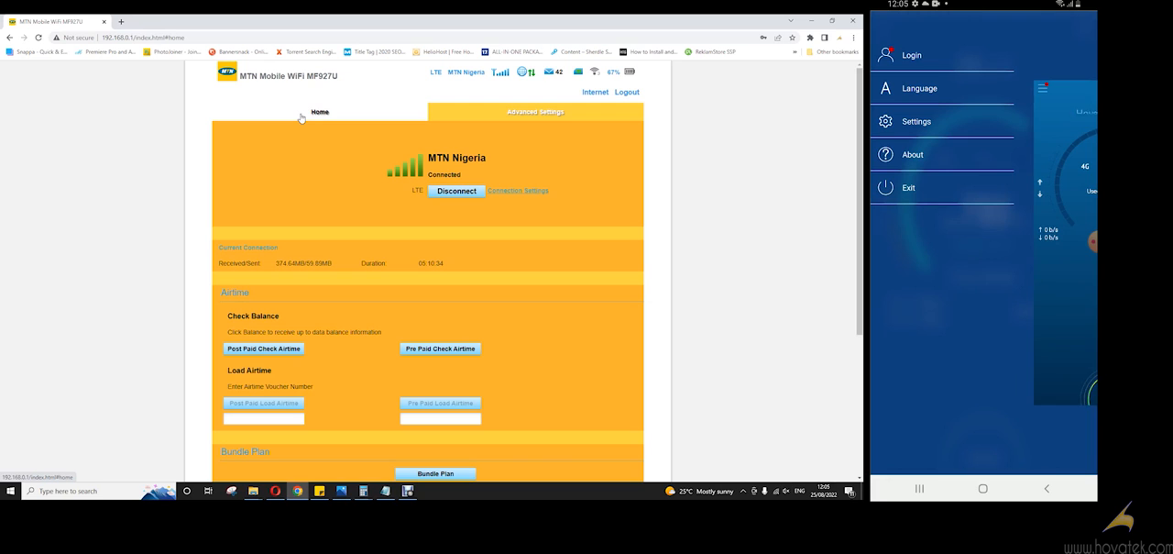
left_click(912, 55)
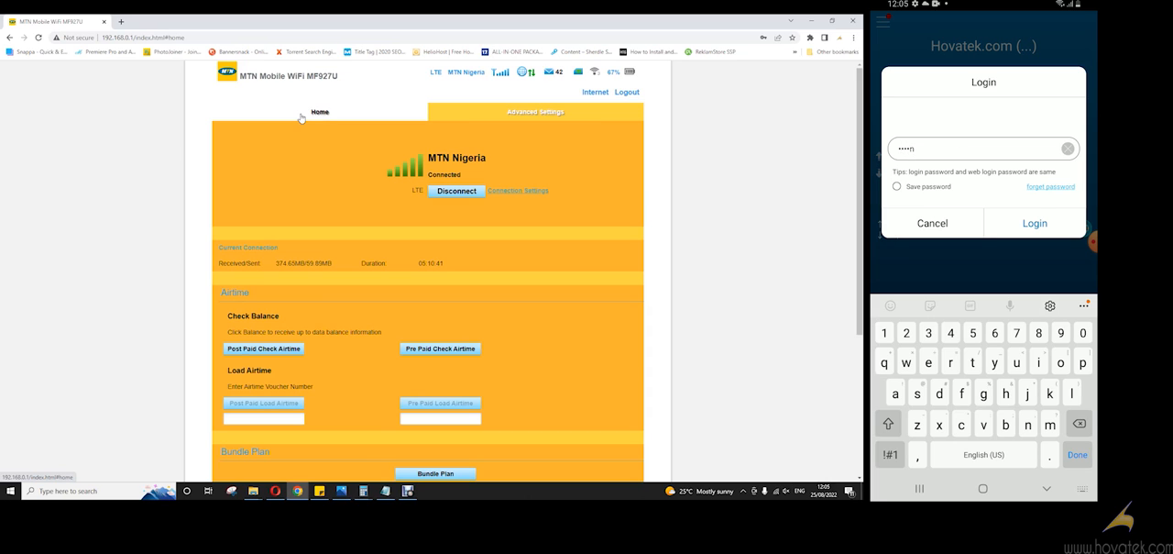
left_click(1034, 222)
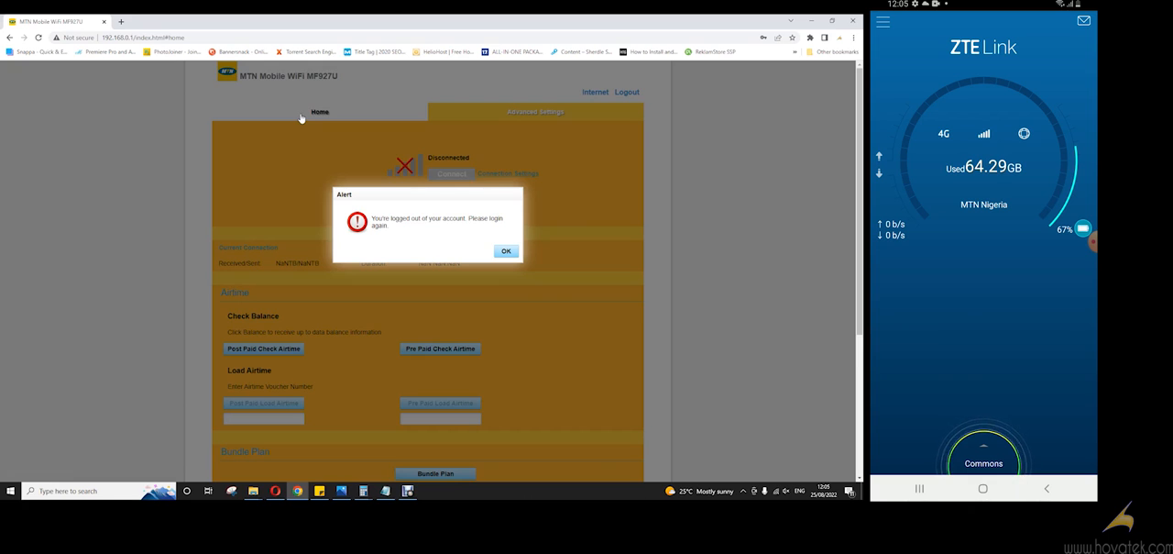
Step: Select all 15 SMS messages in ZTE Link and confirm deletion
left_click(882, 21)
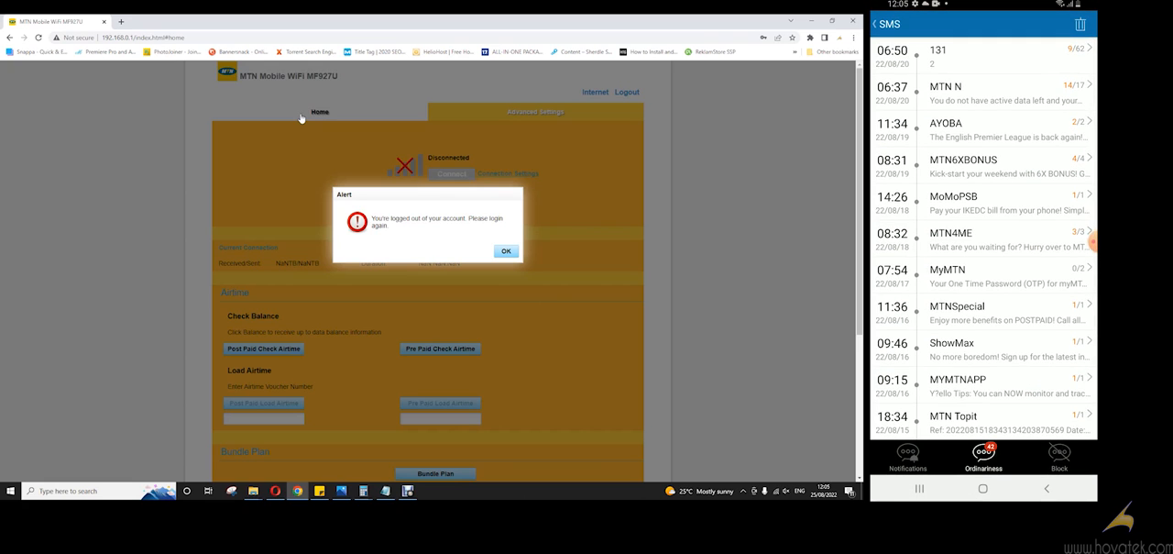
scroll("down", 3)
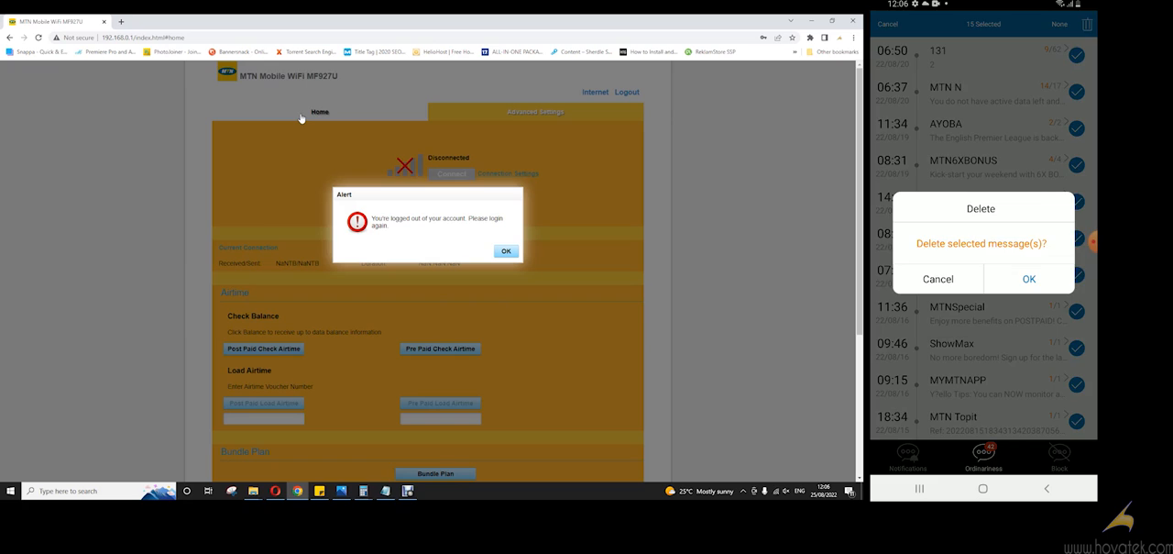
left_click(1028, 279)
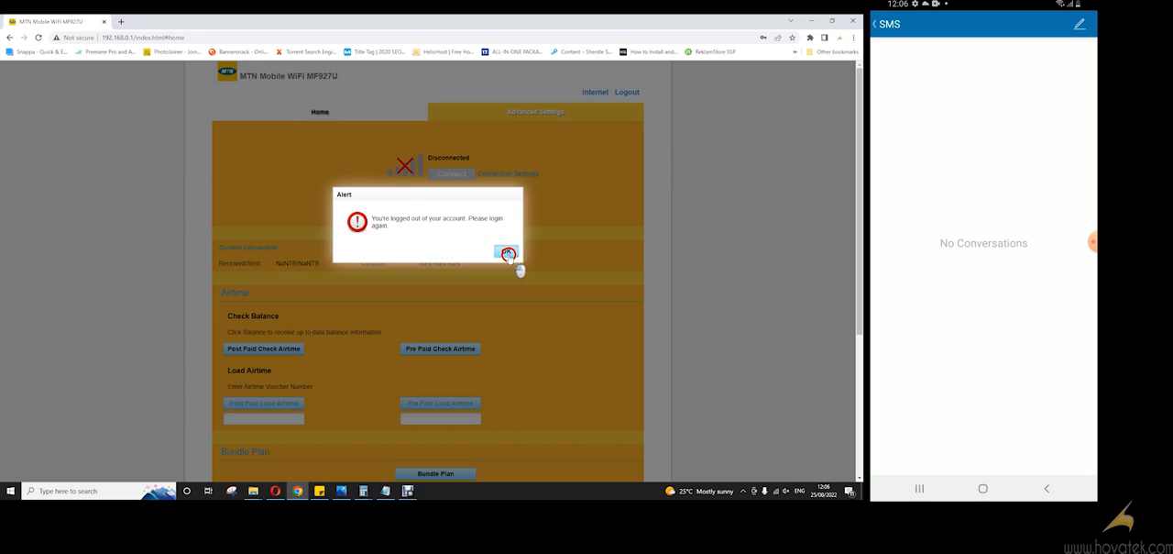
Step: Dismiss the logged-out alert, log back in, and confirm Device SMS shows 0/100
left_click(507, 253)
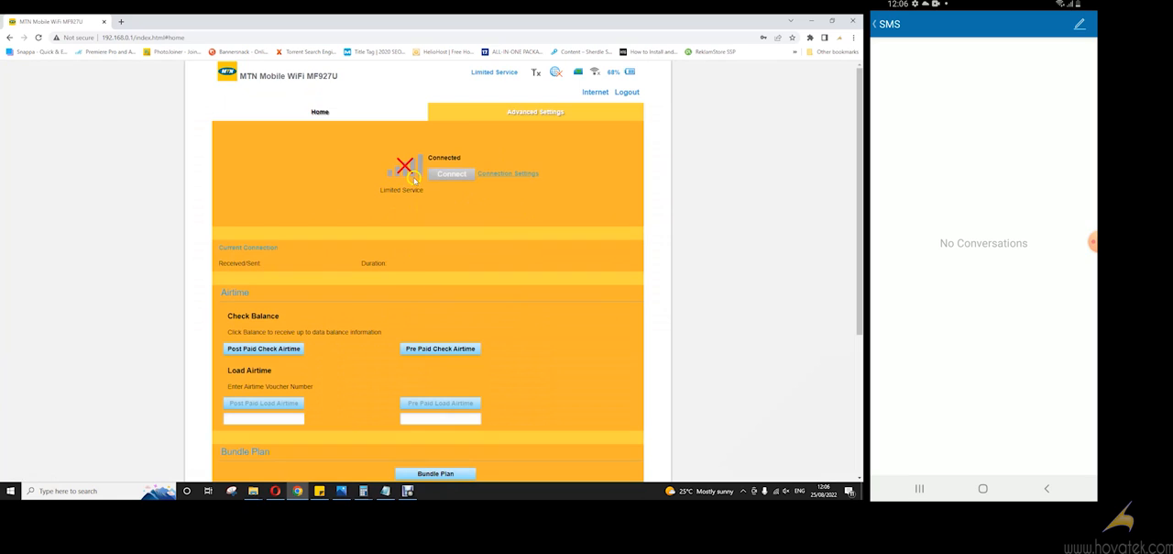
left_click(535, 112)
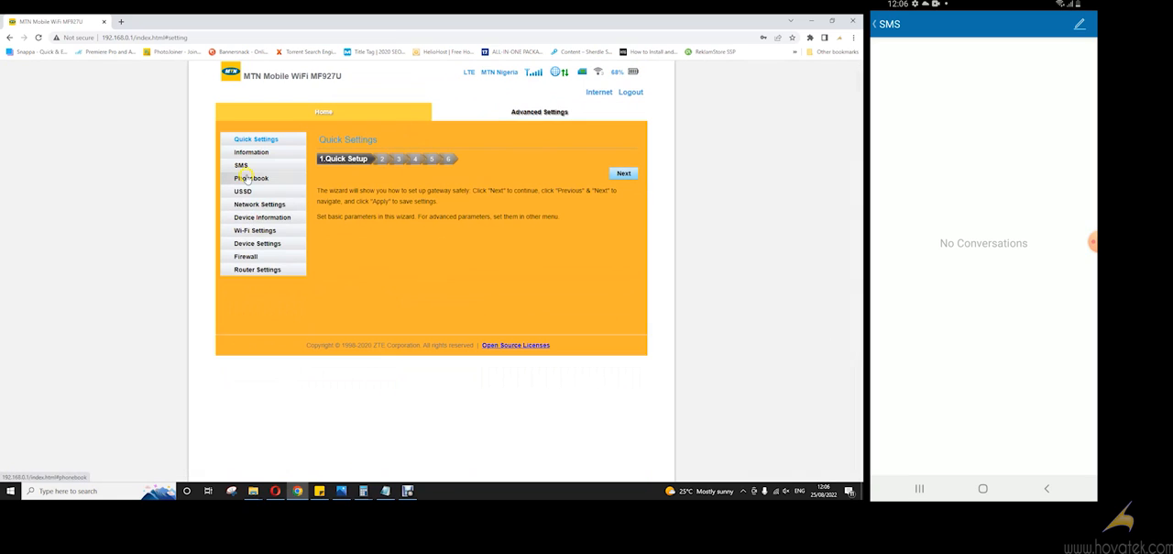
left_click(241, 165)
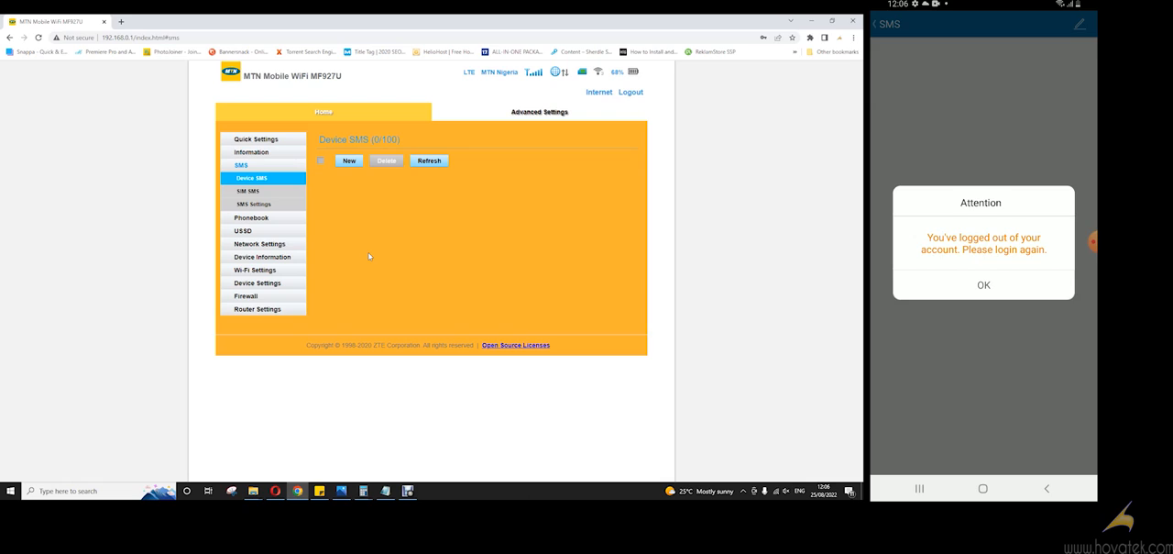
left_click(983, 284)
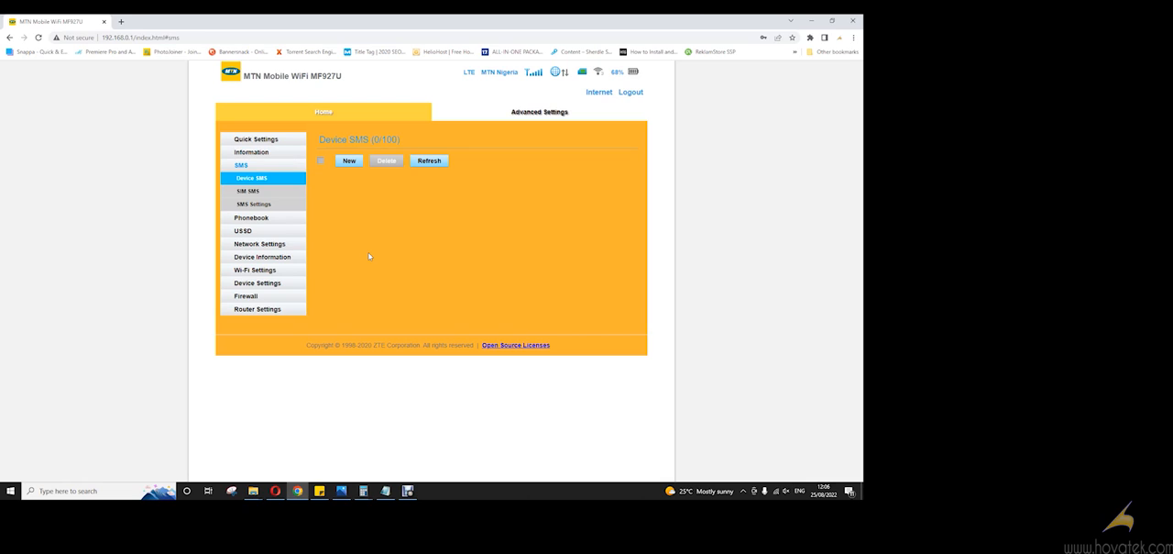